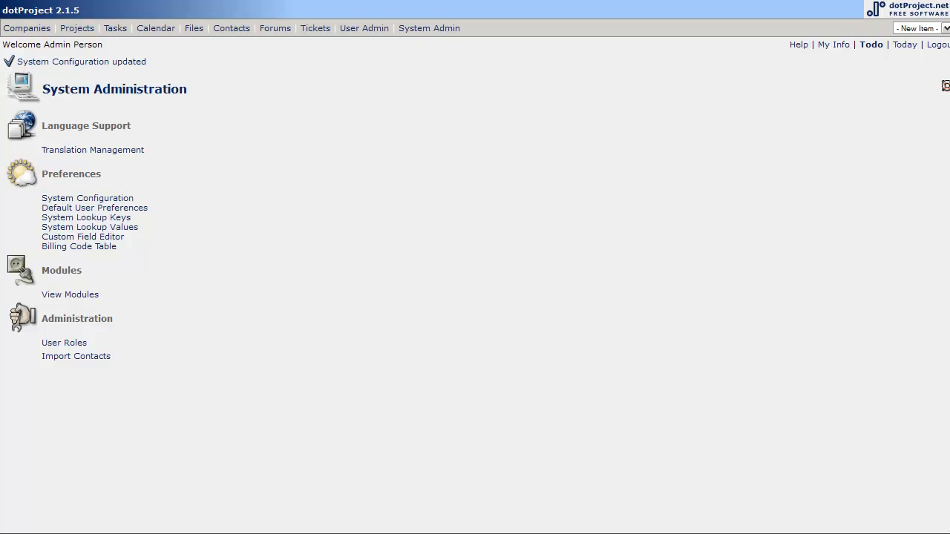
pyautogui.moveTo(513, 148)
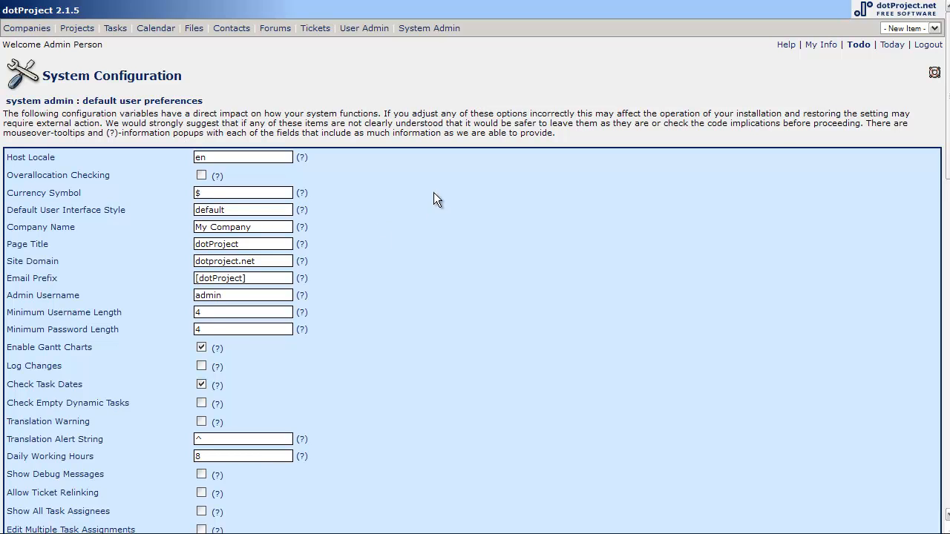
pyautogui.moveTo(370, 216)
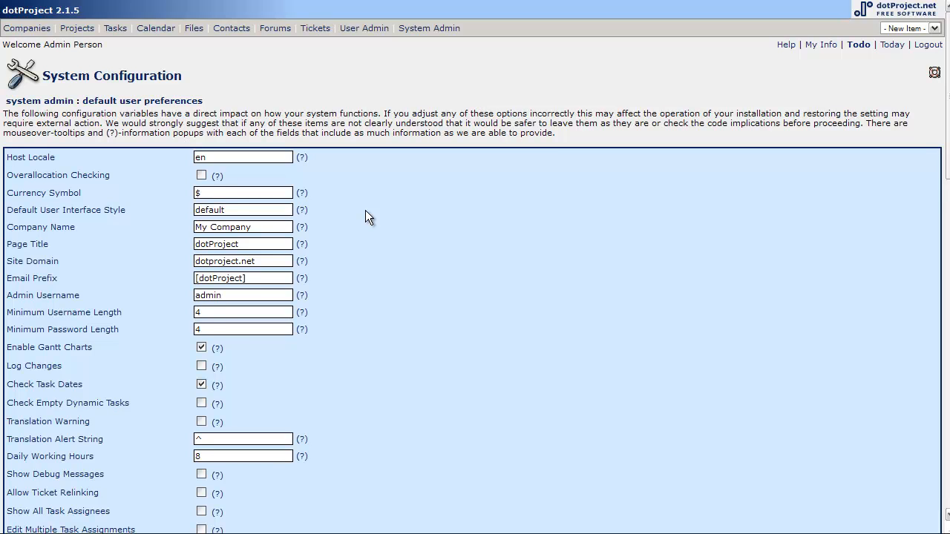
pyautogui.moveTo(359, 222)
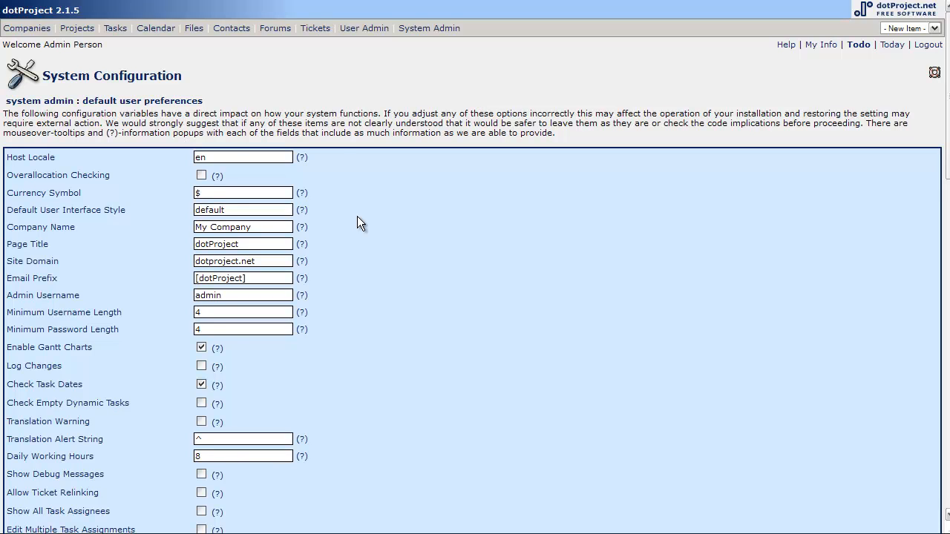
pyautogui.moveTo(374, 236)
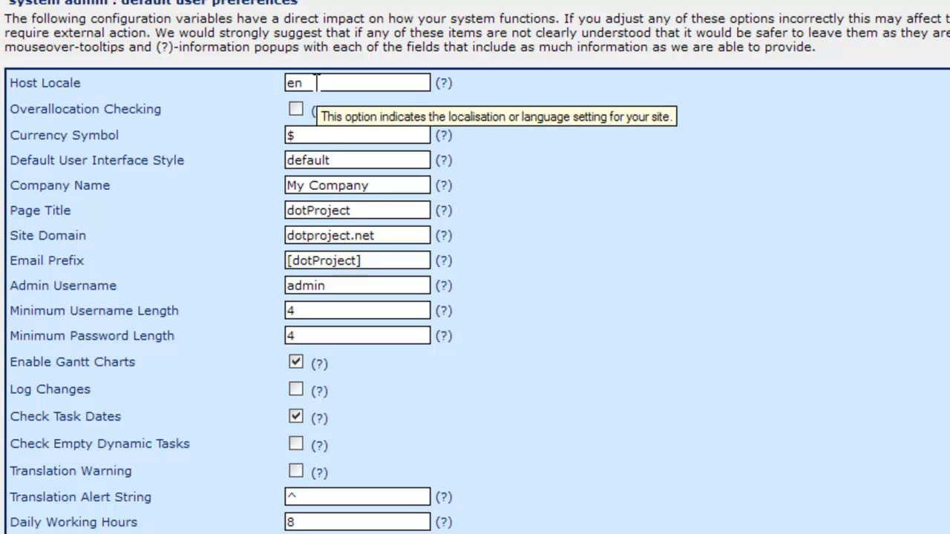
pyautogui.moveTo(327, 135)
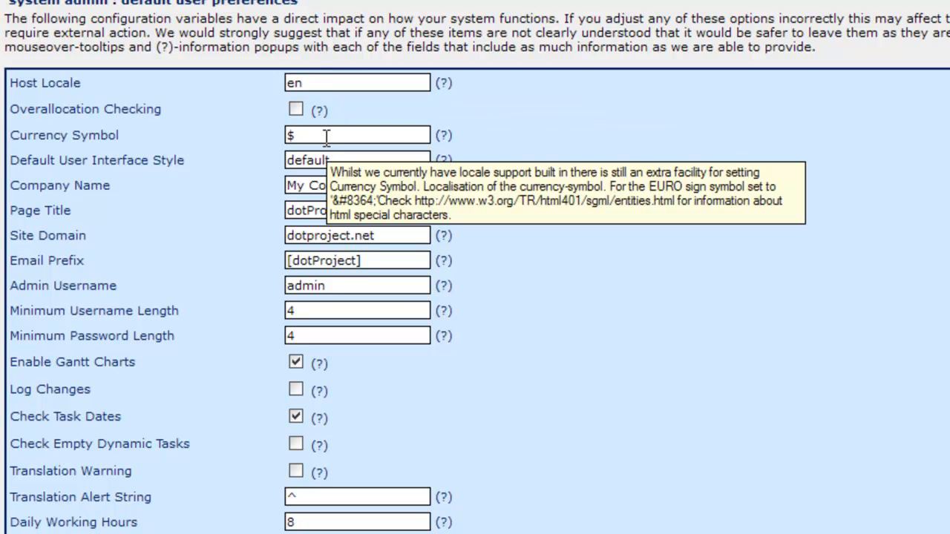
pyautogui.moveTo(533, 197)
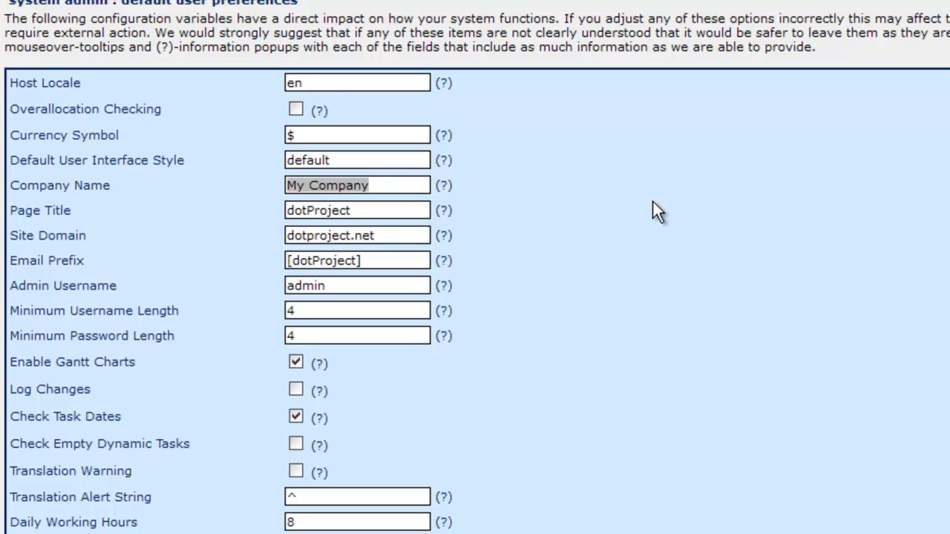
pyautogui.moveTo(586, 226)
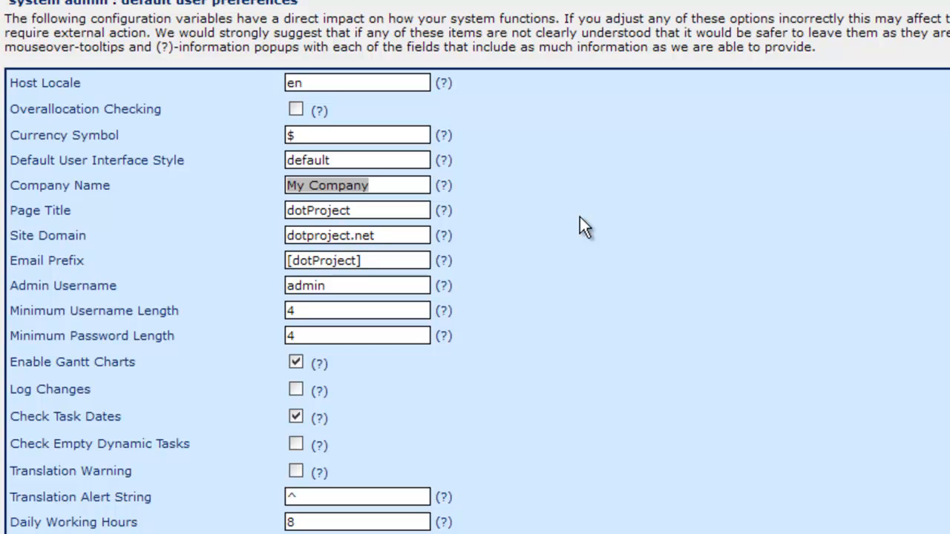
pyautogui.click(356, 210)
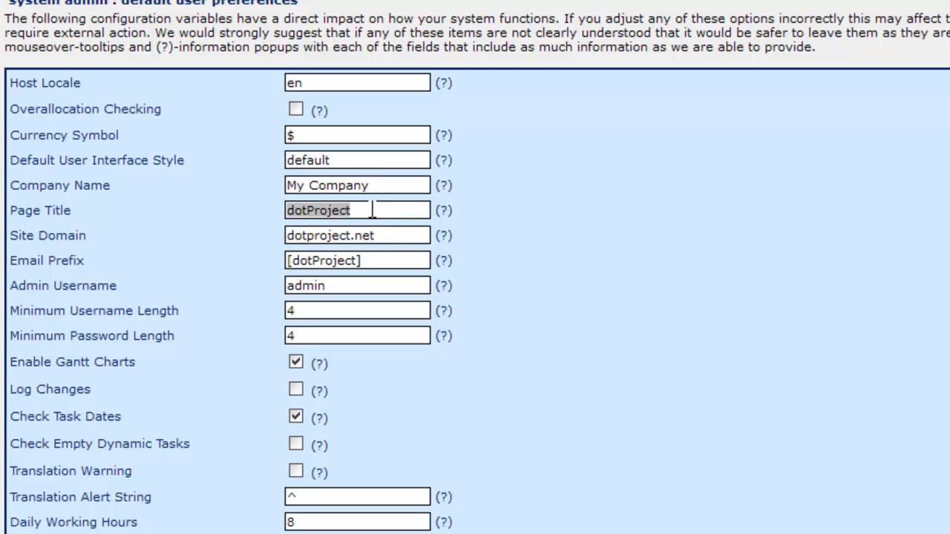
pyautogui.moveTo(481, 230)
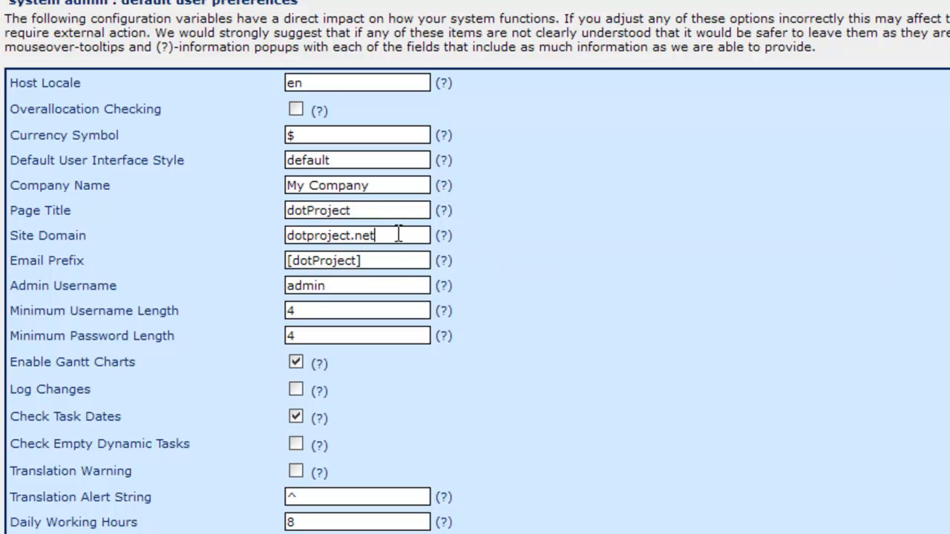
pyautogui.tripleClick(357, 235)
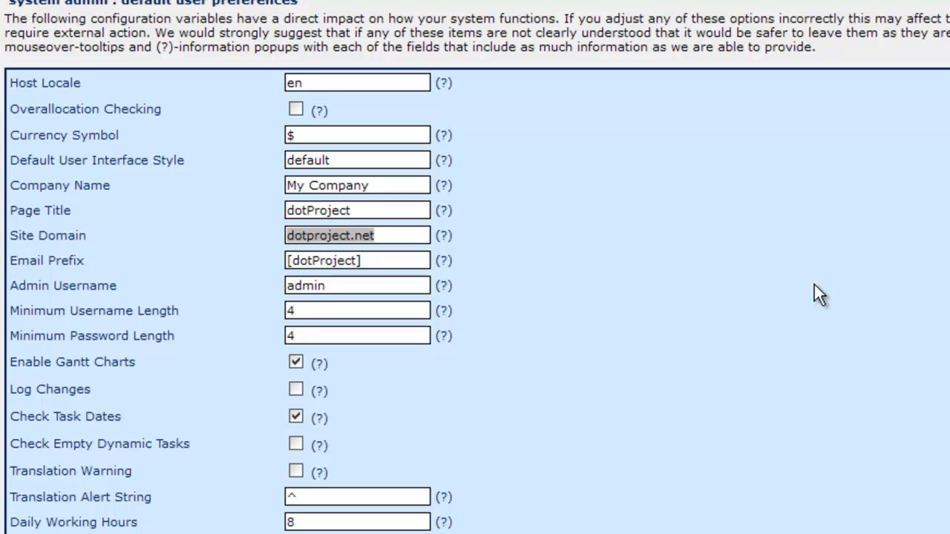
pyautogui.moveTo(696, 255)
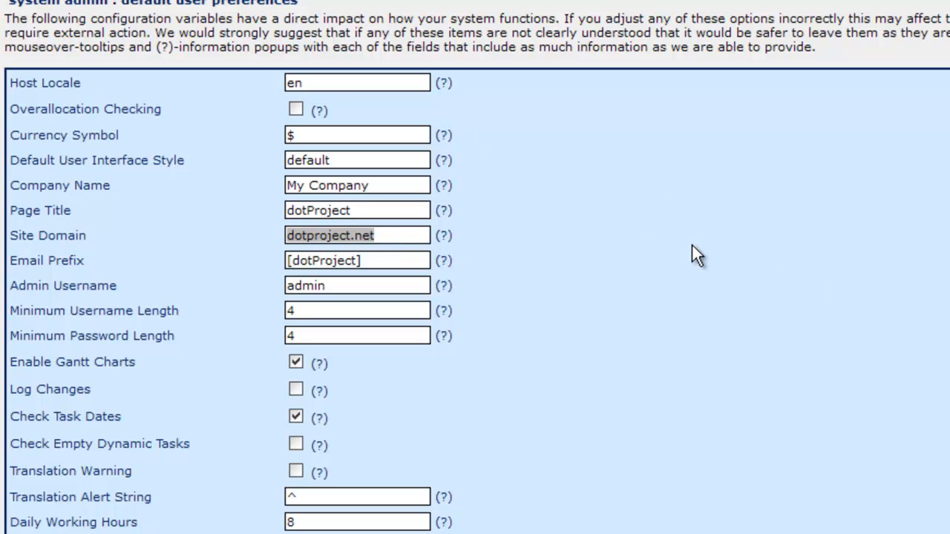
pyautogui.click(363, 262)
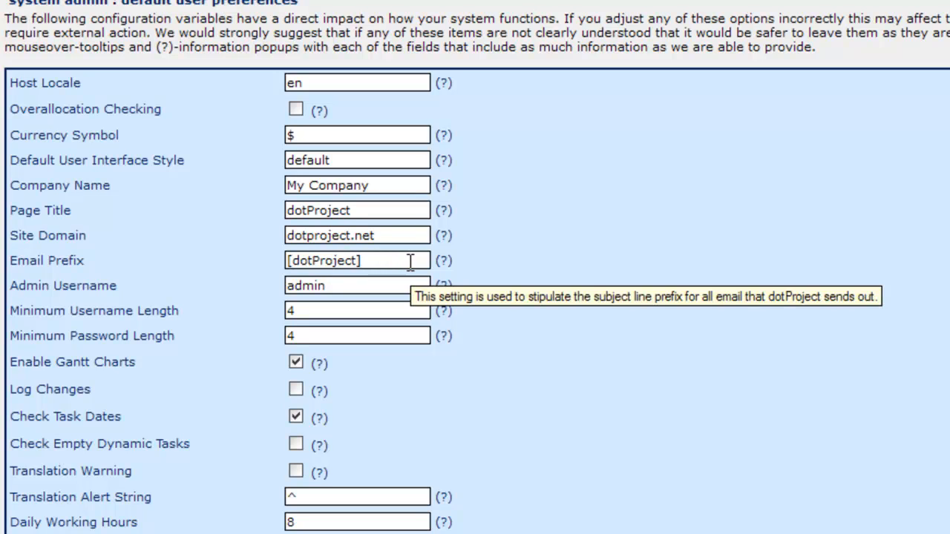
pyautogui.click(359, 260)
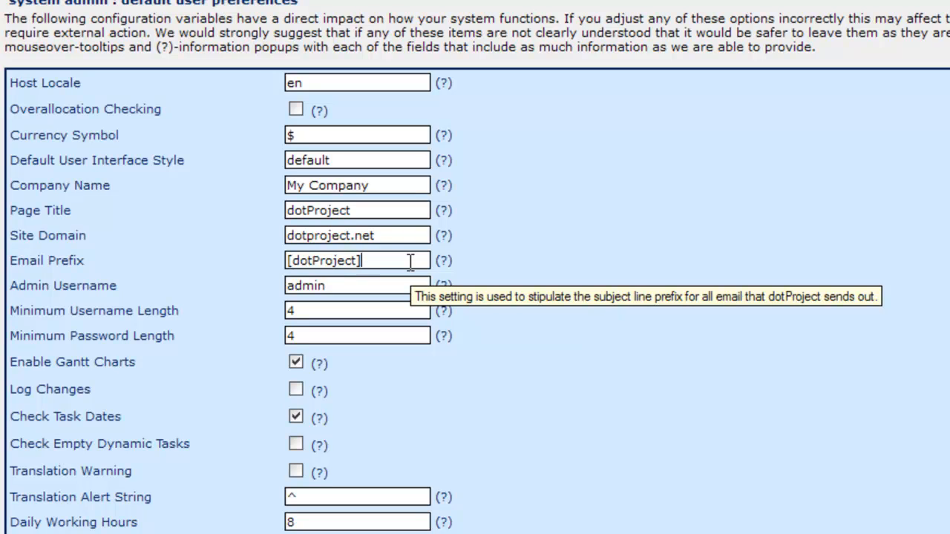
pyautogui.moveTo(518, 256)
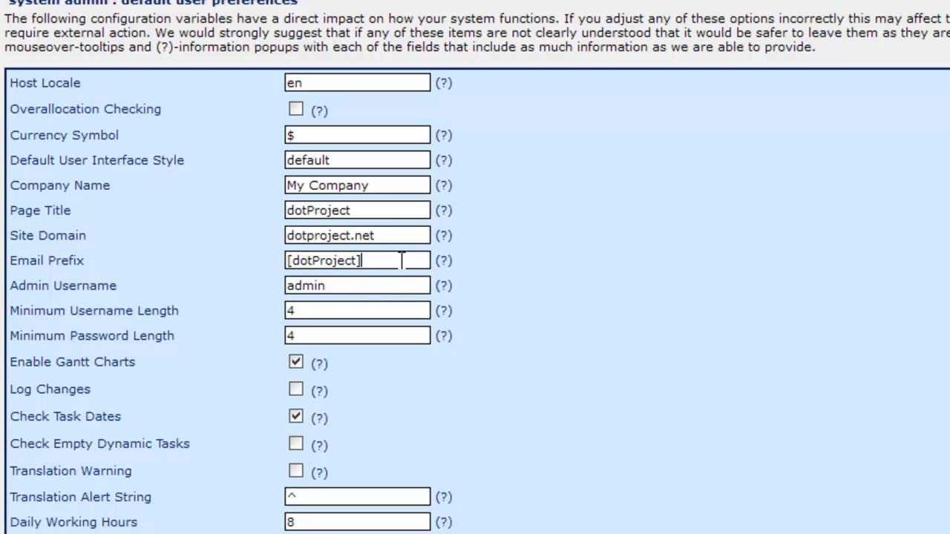
pyautogui.moveTo(518, 280)
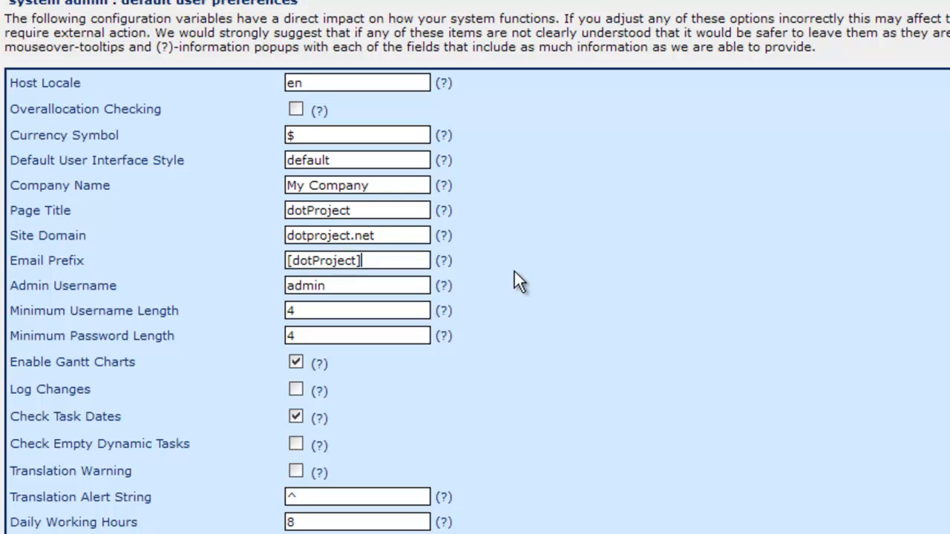
pyautogui.moveTo(571, 264)
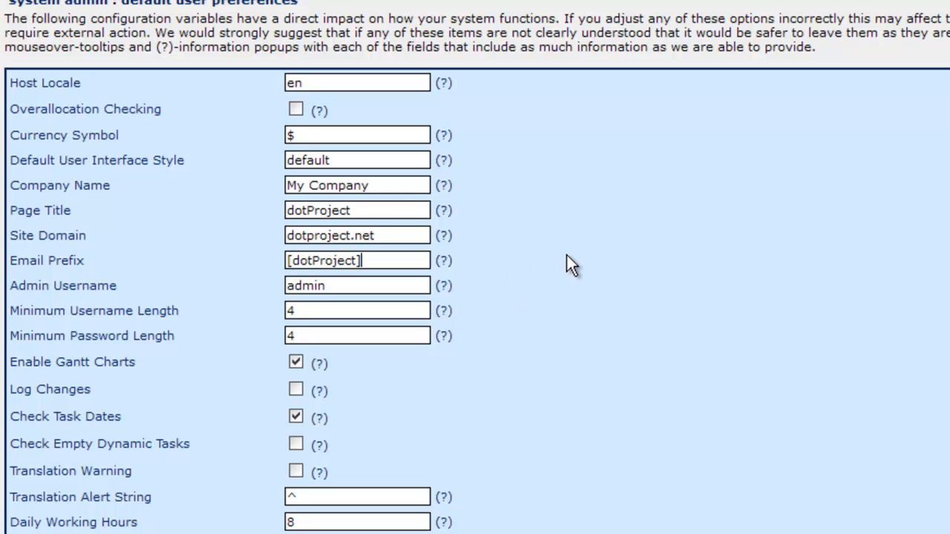
pyautogui.moveTo(681, 224)
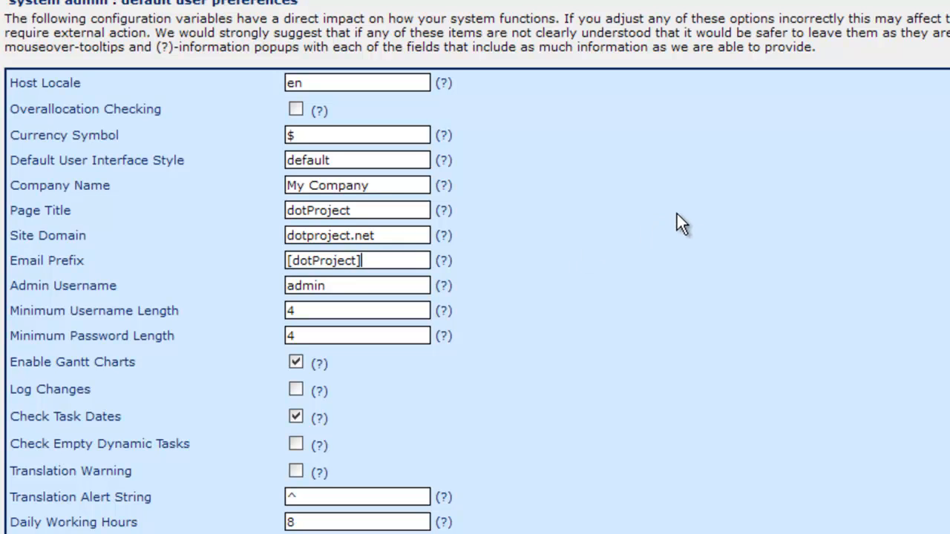
pyautogui.moveTo(594, 247)
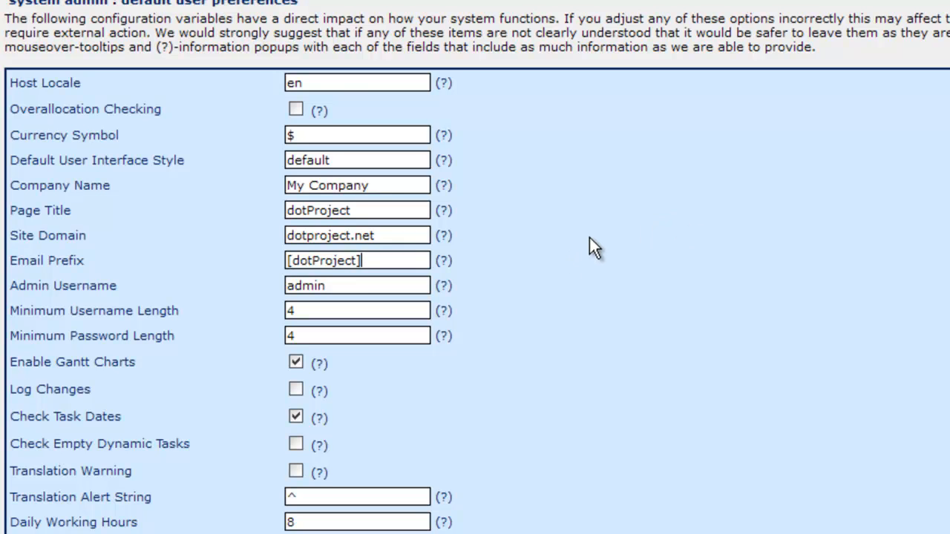
pyautogui.scroll(-3)
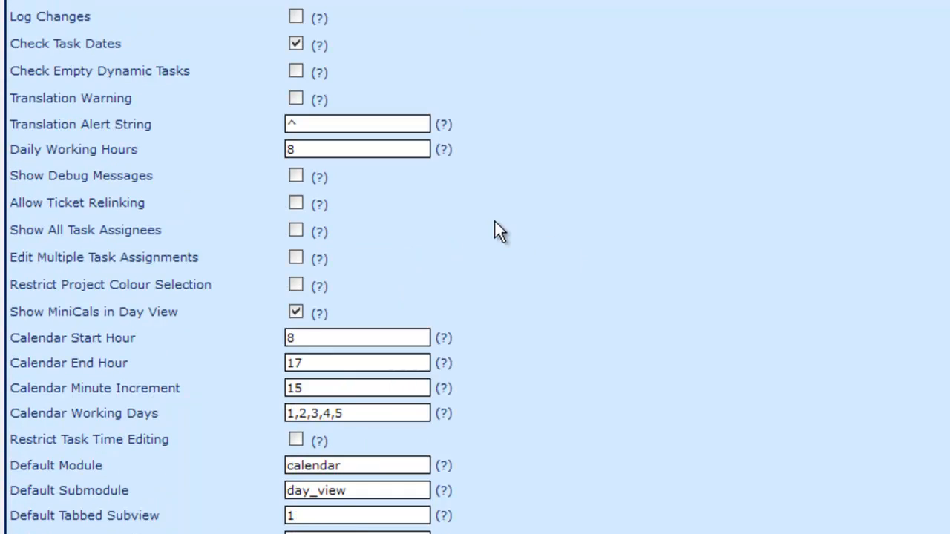
pyautogui.scroll(-3)
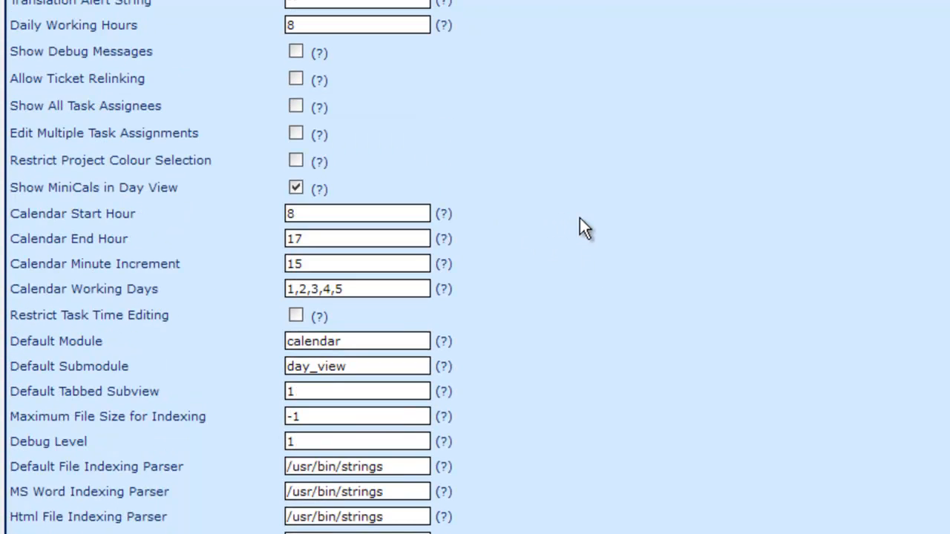
pyautogui.moveTo(623, 206)
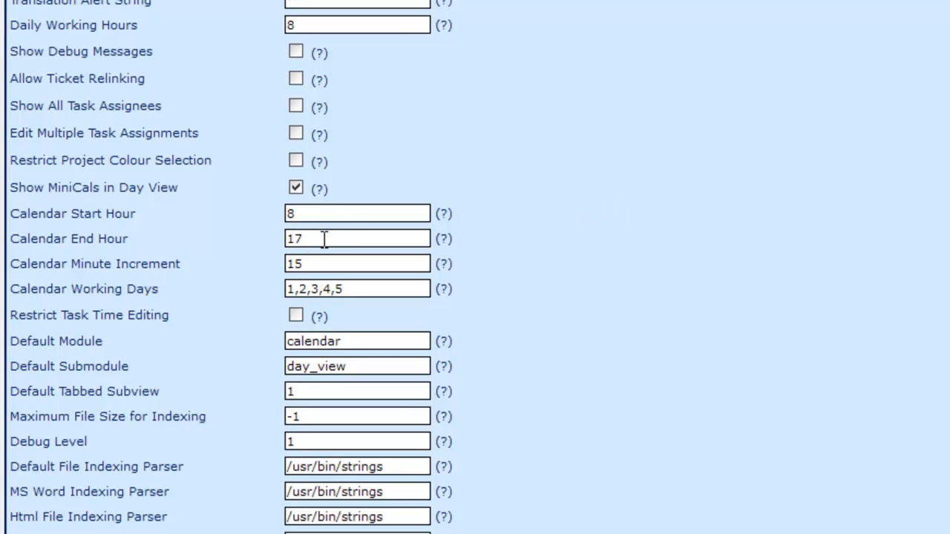
pyautogui.moveTo(350, 256)
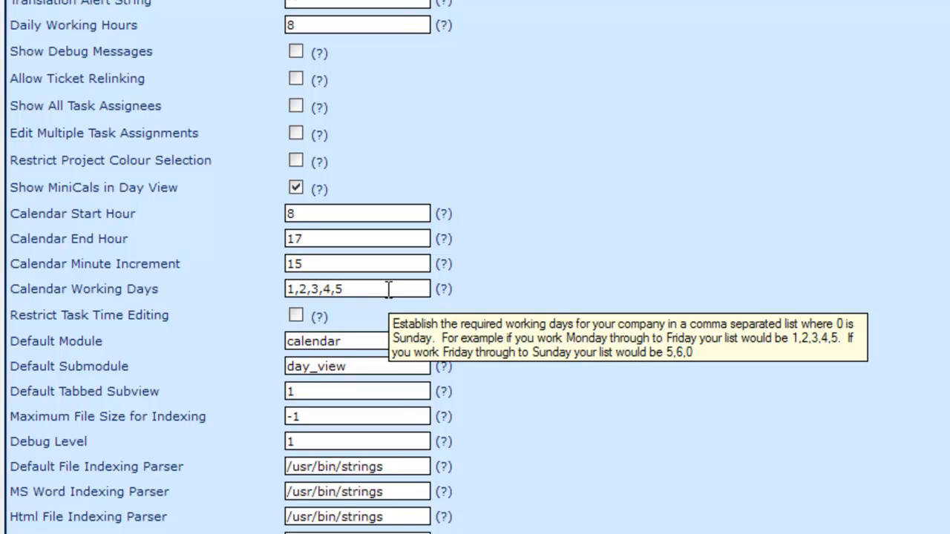
pyautogui.moveTo(650, 299)
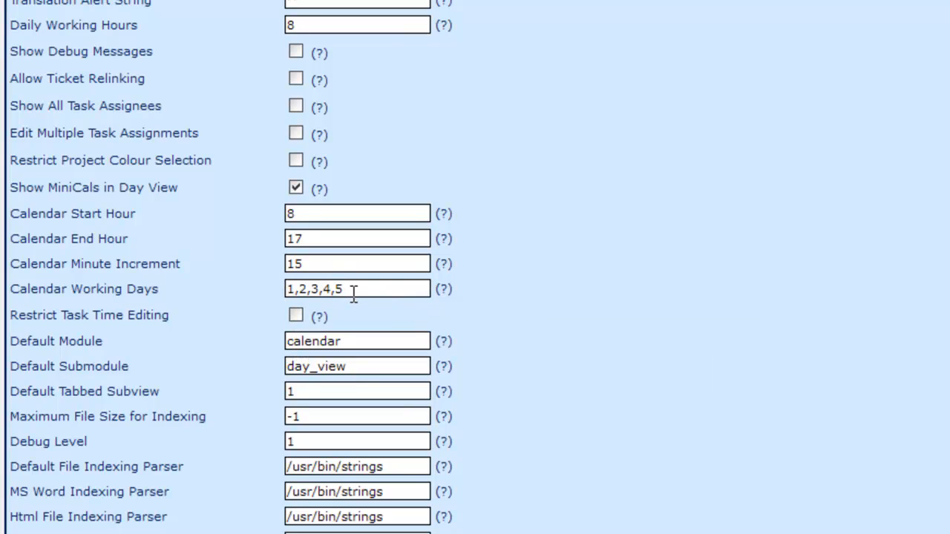
pyautogui.moveTo(538, 310)
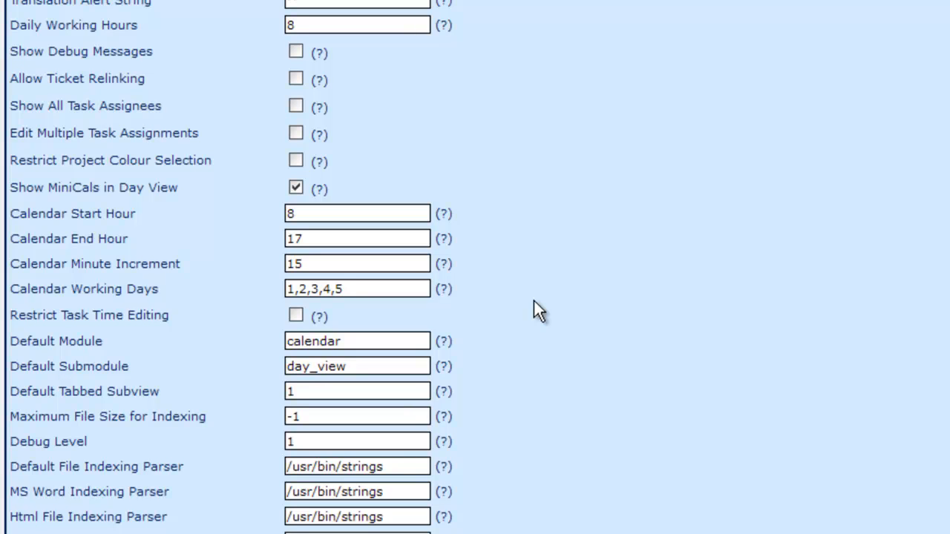
pyautogui.scroll(-3)
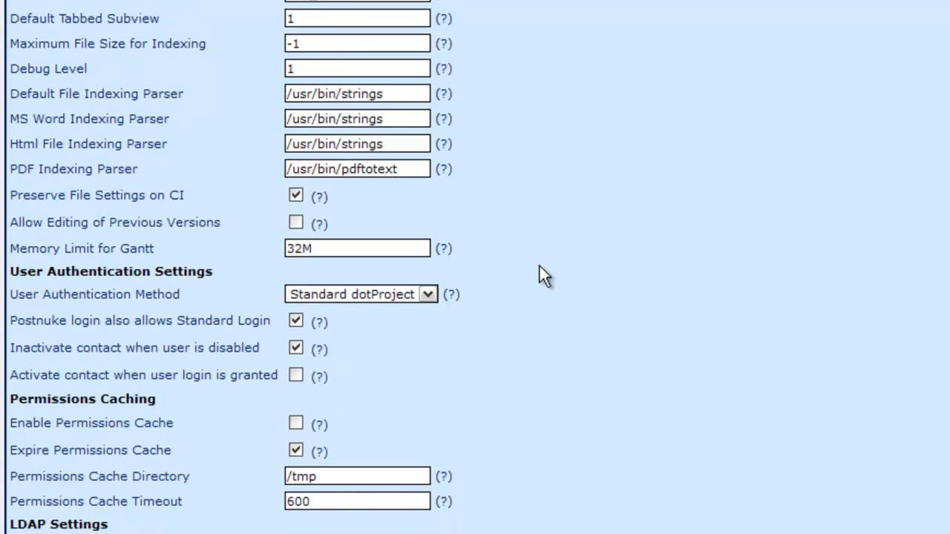
pyautogui.scroll(-3)
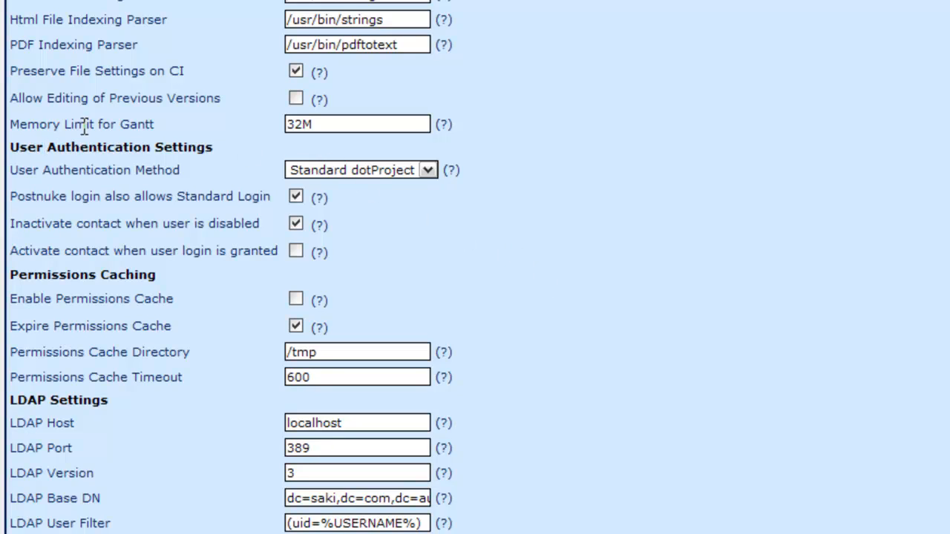
pyautogui.moveTo(490, 145)
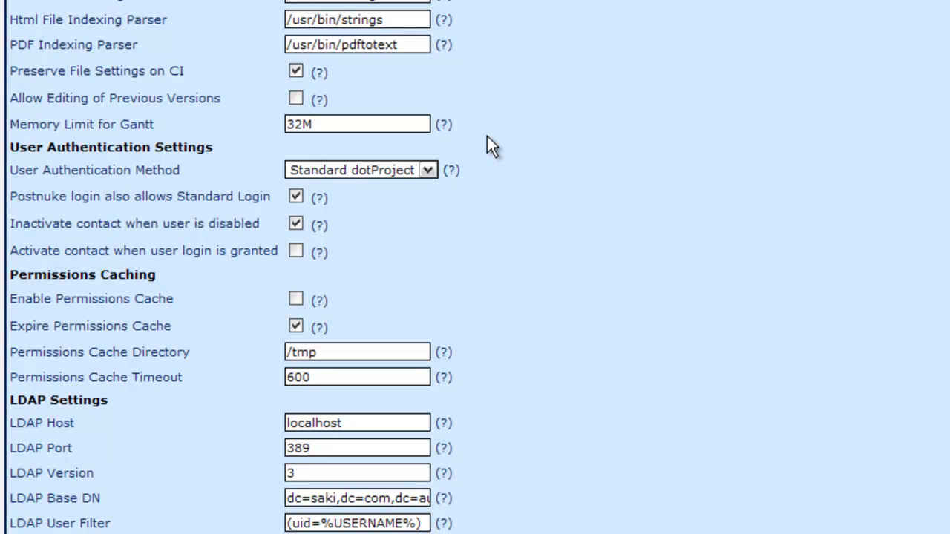
pyautogui.moveTo(481, 145)
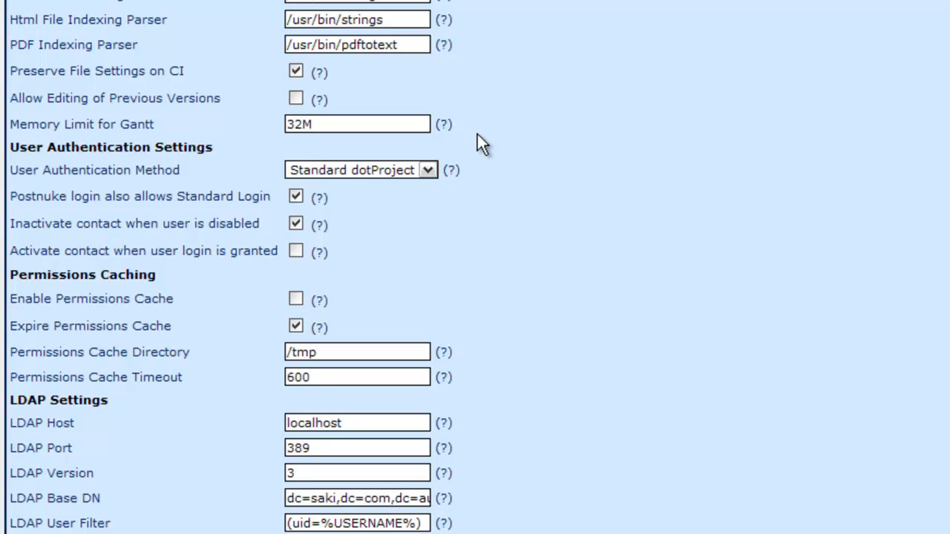
pyautogui.moveTo(490, 141)
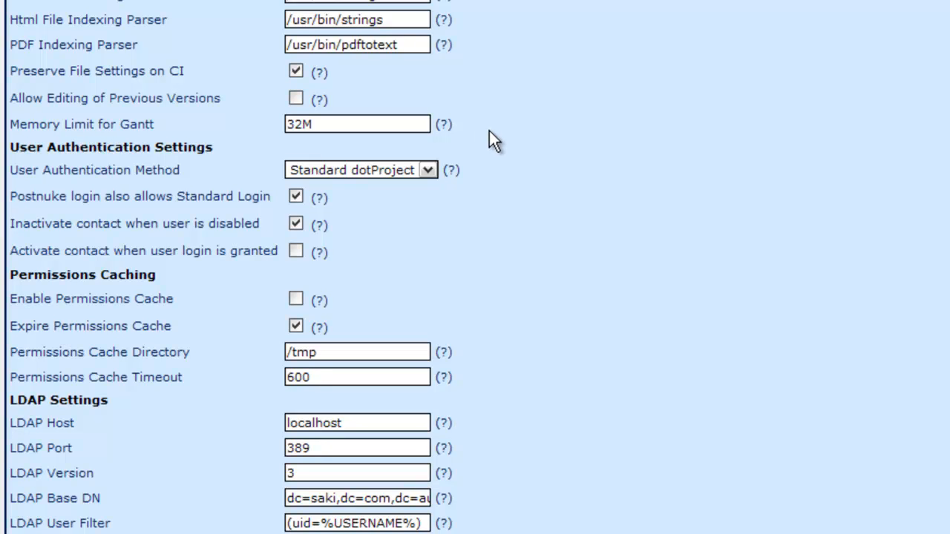
pyautogui.scroll(3)
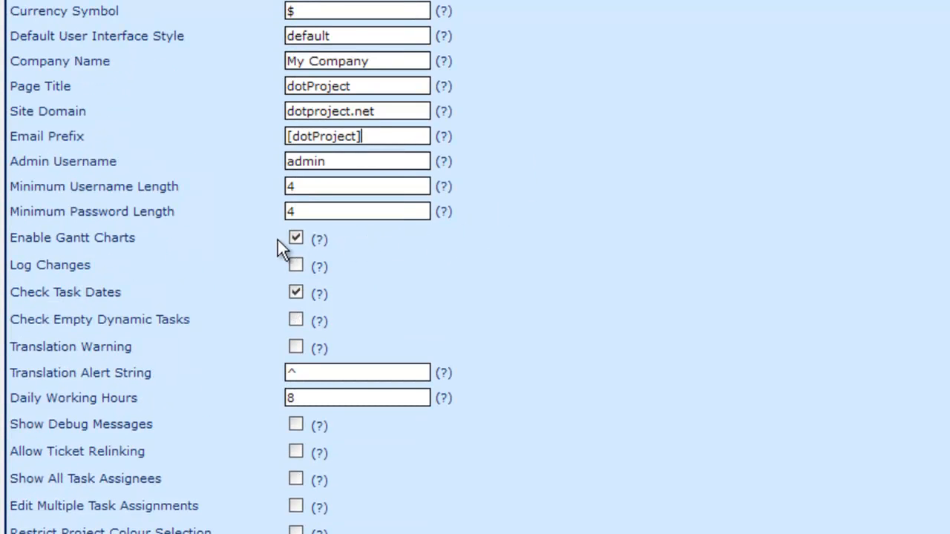
pyautogui.moveTo(622, 259)
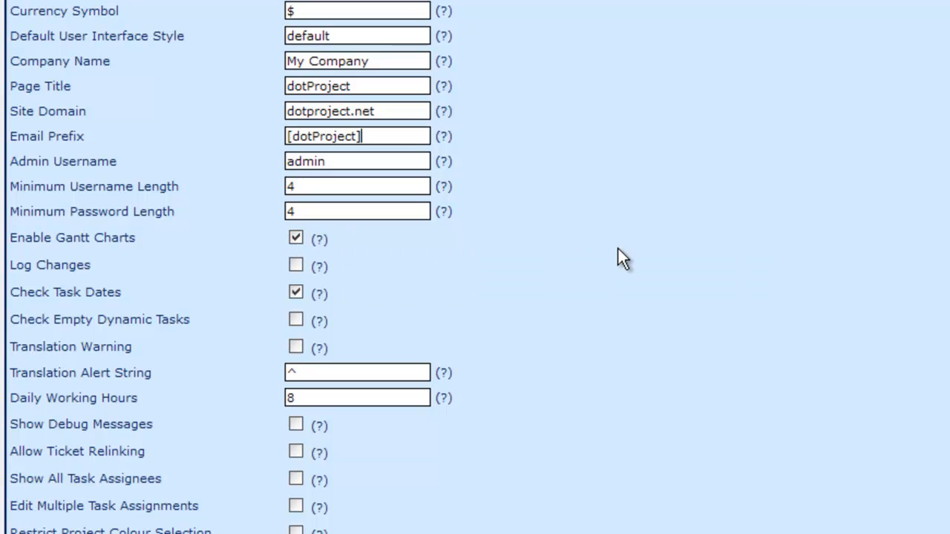
pyautogui.scroll(-3)
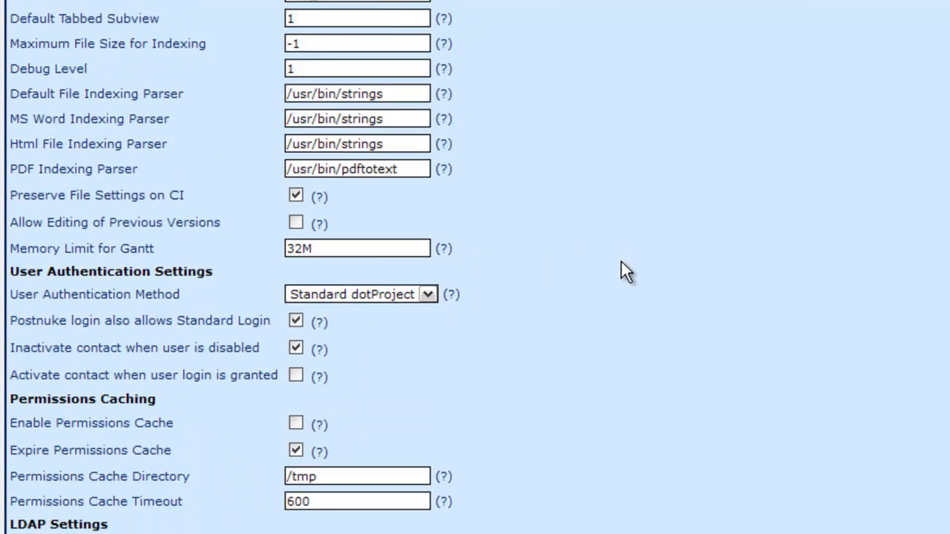
pyautogui.scroll(-3)
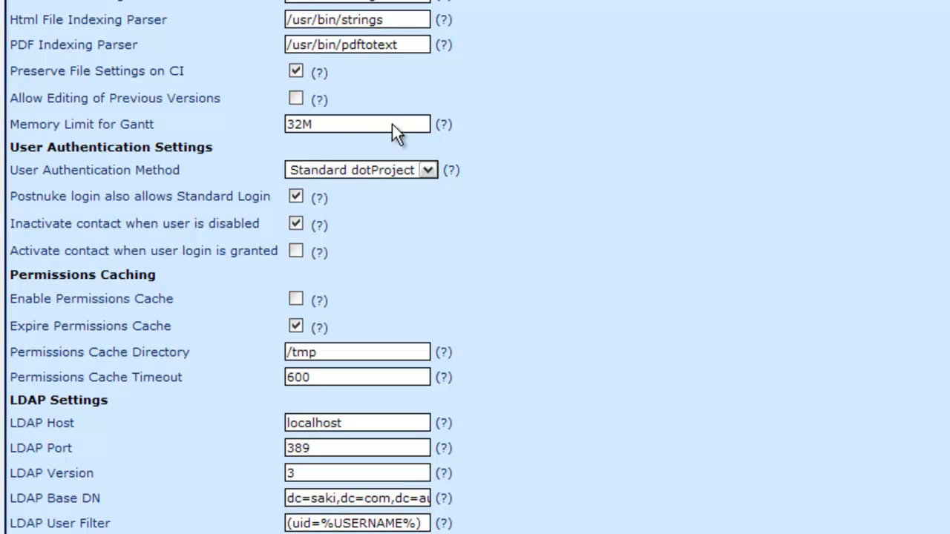
pyautogui.moveTo(457, 169)
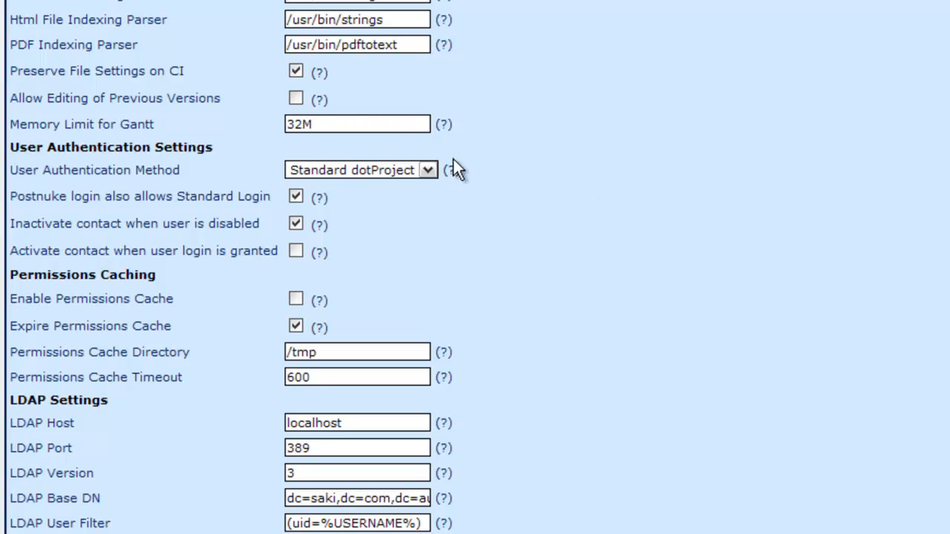
pyautogui.moveTo(558, 246)
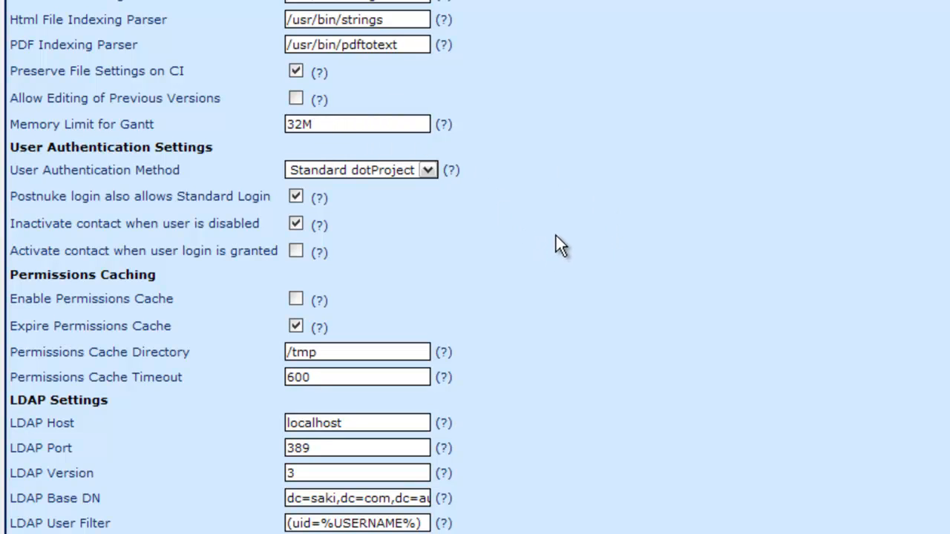
# Review the Email Settings — PHP Default transport, localhost host, port 25 — leaving TLS off after toggling it.
pyautogui.scroll(-3)
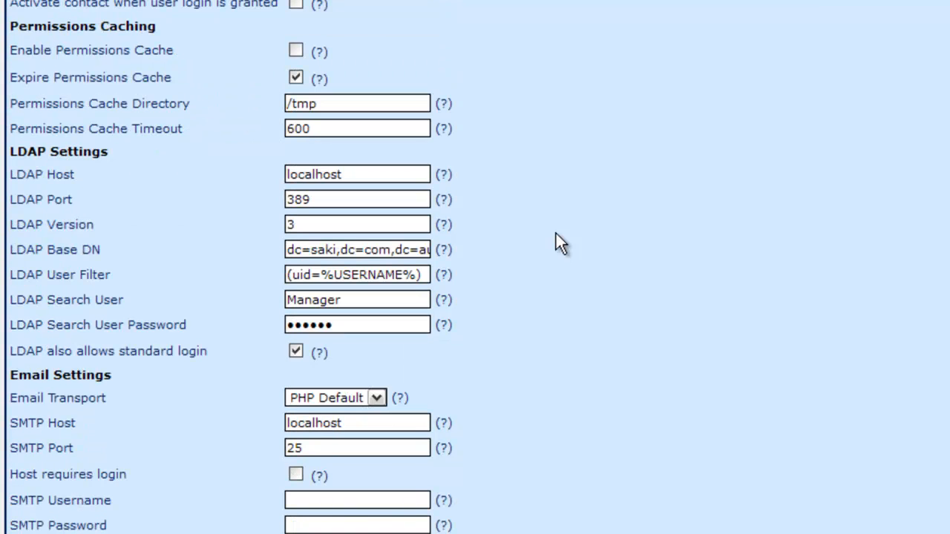
pyautogui.scroll(-3)
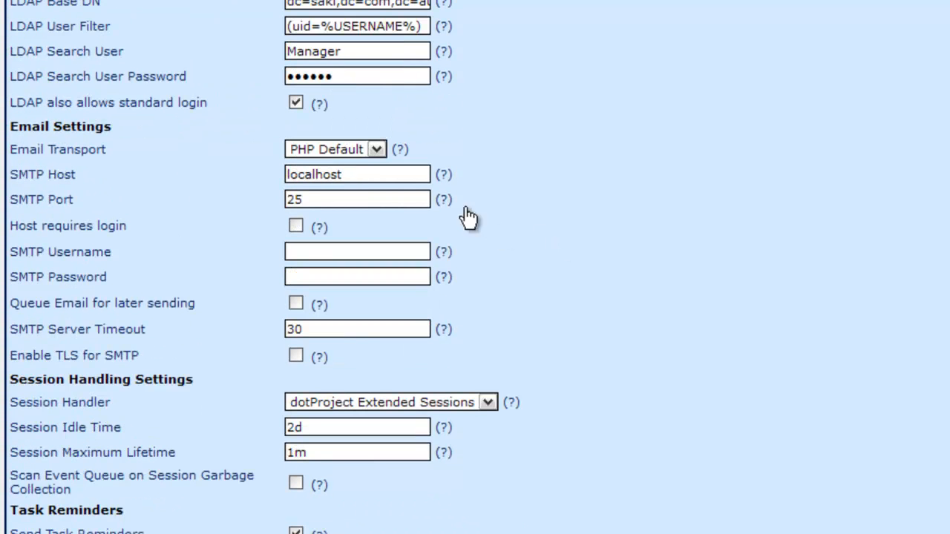
pyautogui.moveTo(480, 192)
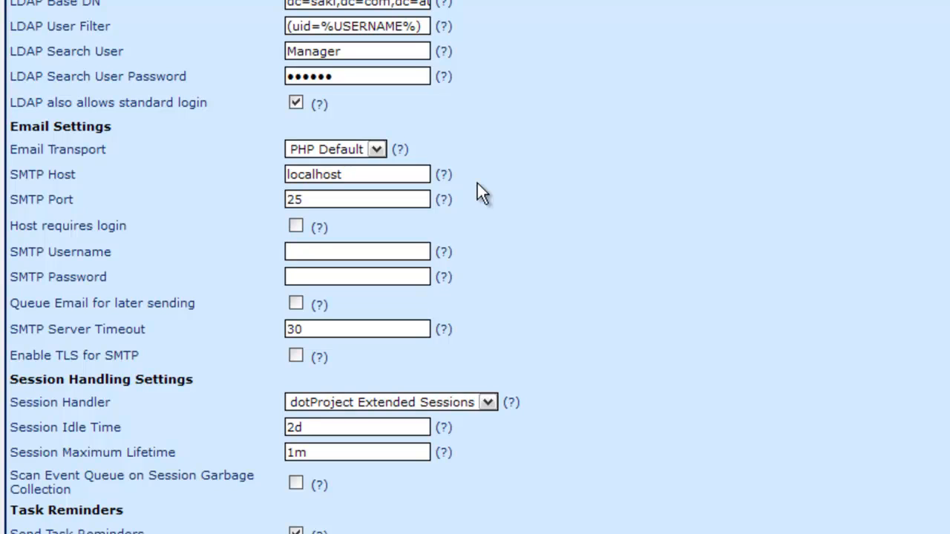
pyautogui.moveTo(354, 171)
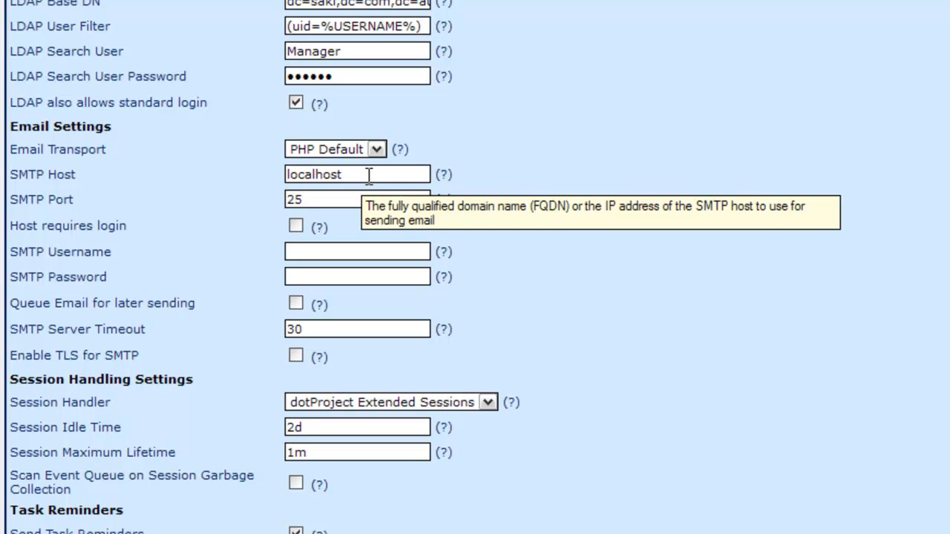
pyautogui.moveTo(478, 210)
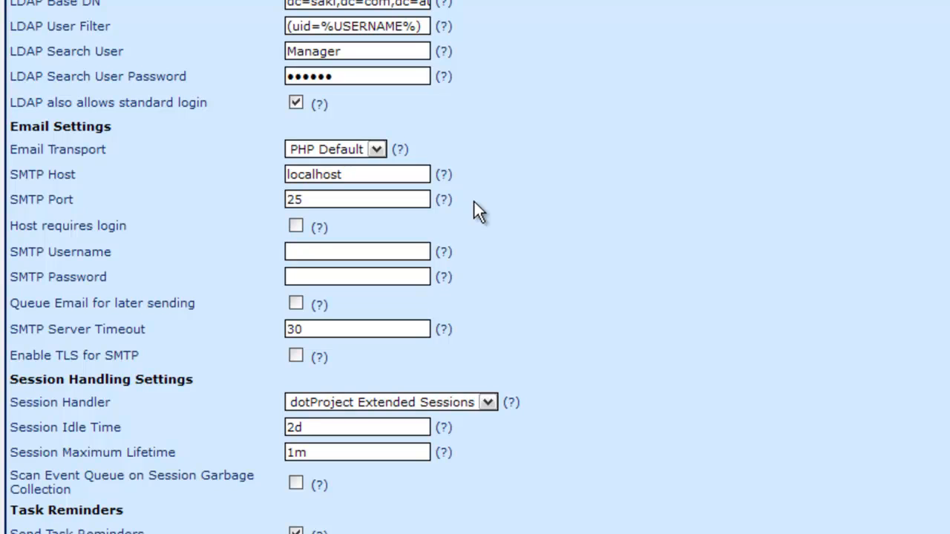
pyautogui.moveTo(299, 274)
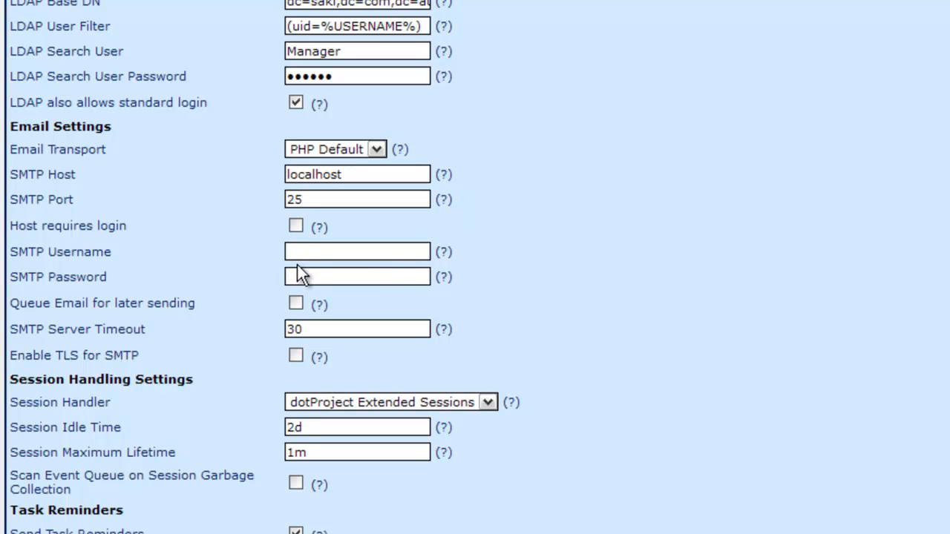
pyautogui.moveTo(291, 273)
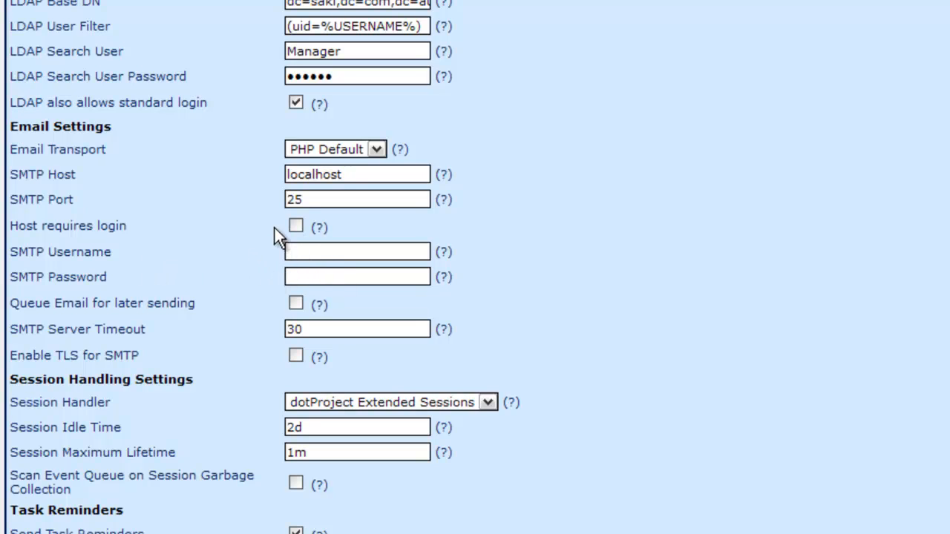
pyautogui.moveTo(575, 266)
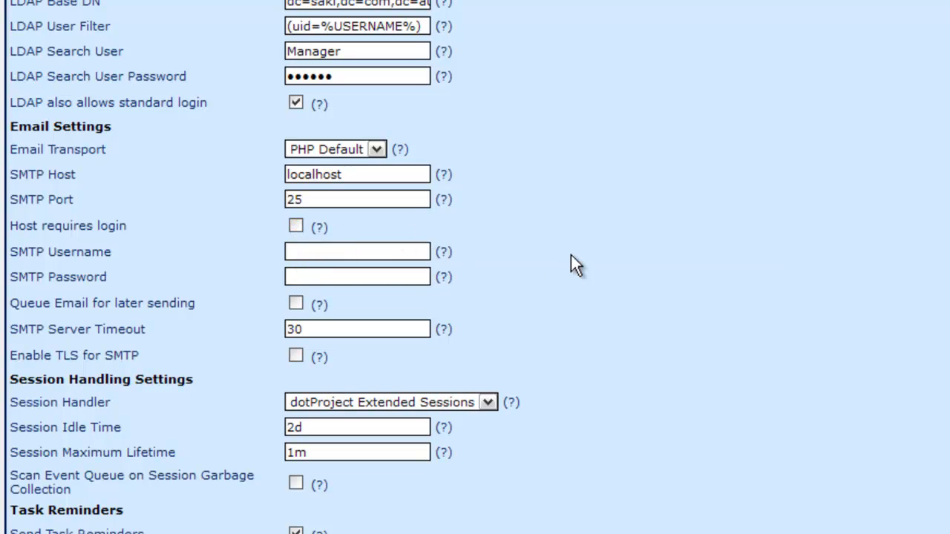
pyautogui.moveTo(564, 267)
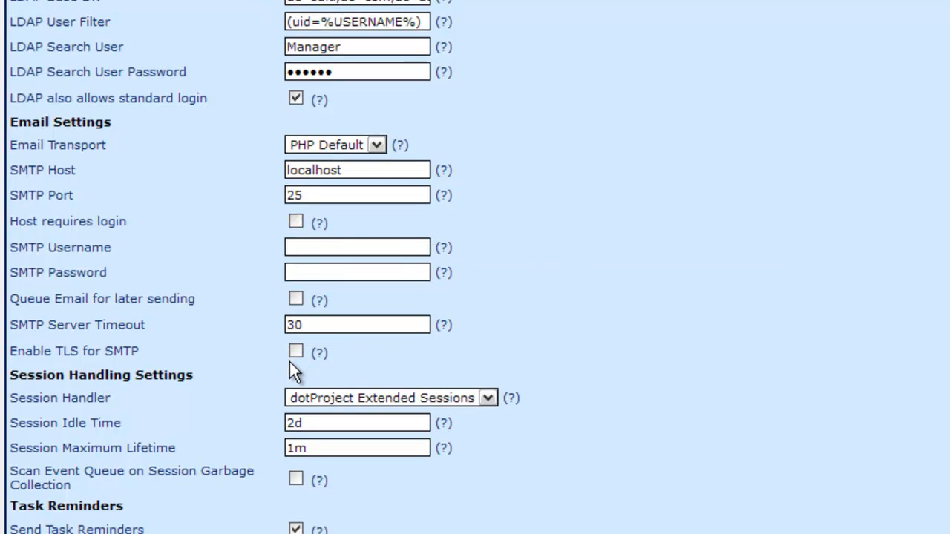
pyautogui.click(295, 350)
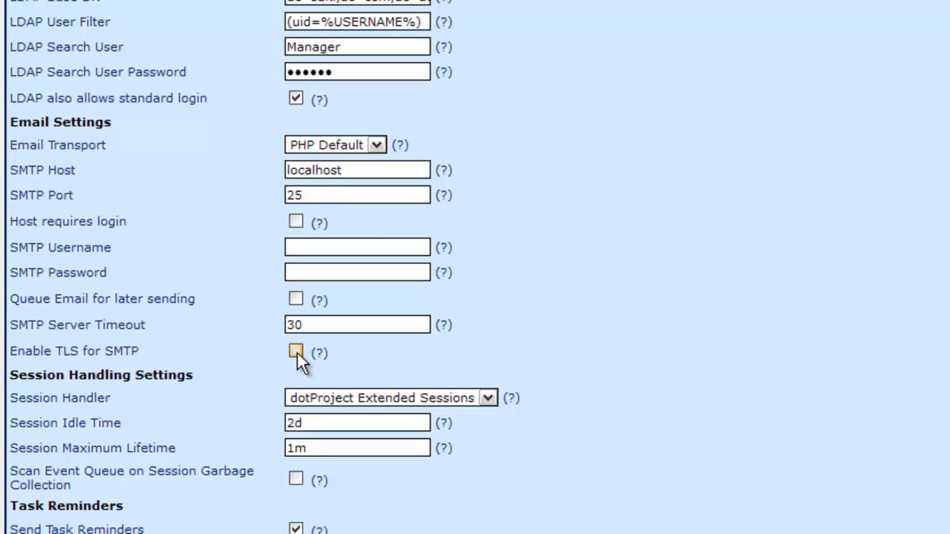
pyautogui.click(295, 350)
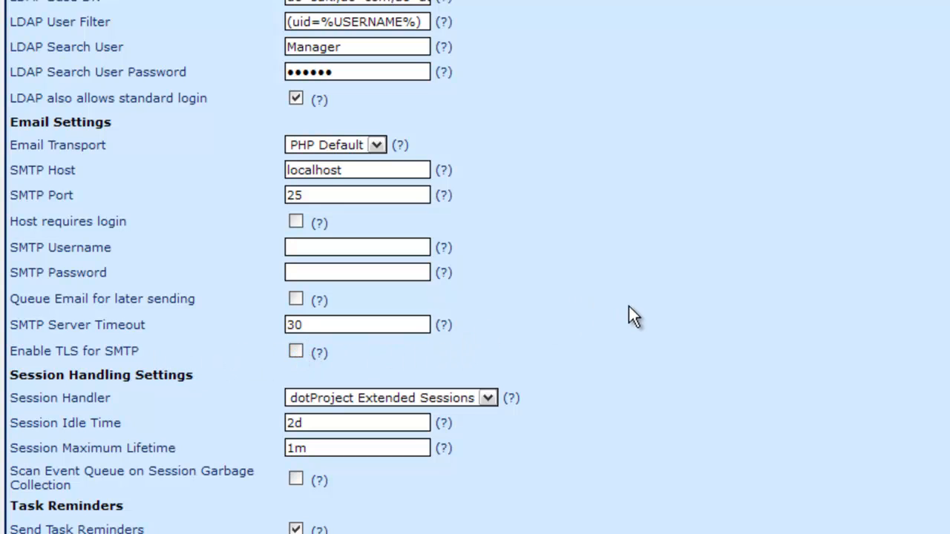
pyautogui.moveTo(626, 505)
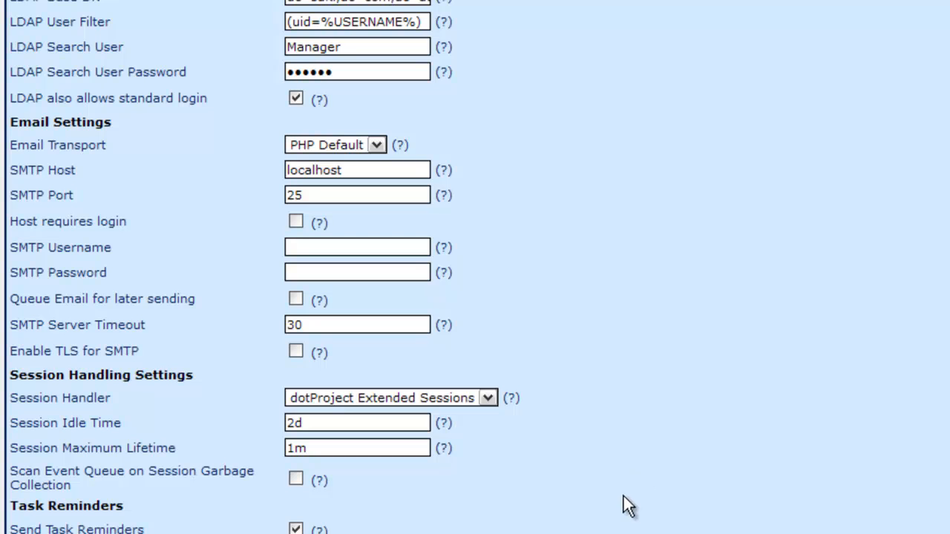
pyautogui.moveTo(726, 478)
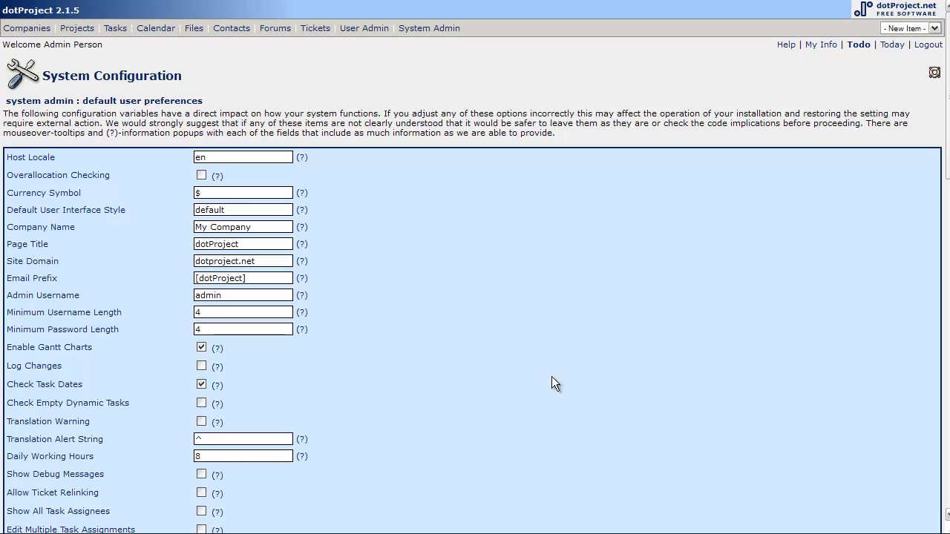
pyautogui.moveTo(596, 319)
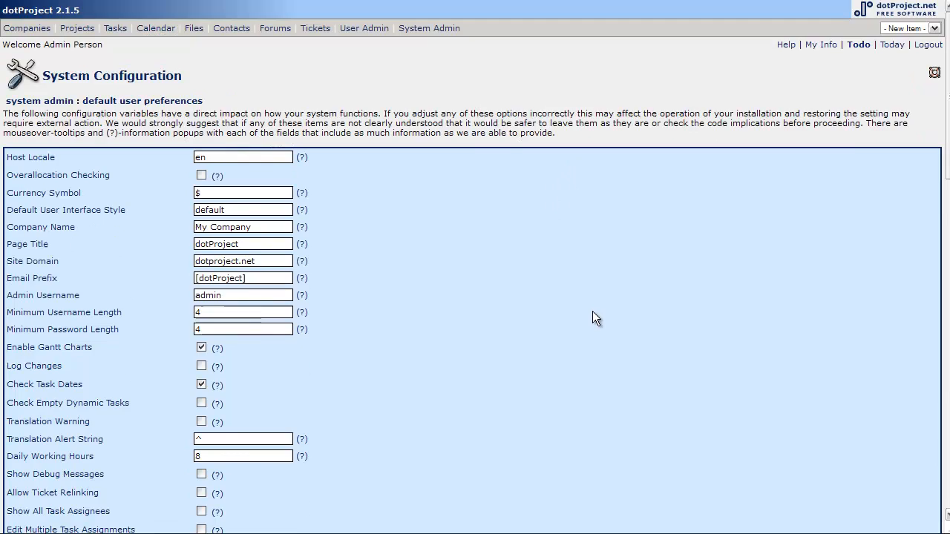
pyautogui.moveTo(768, 253)
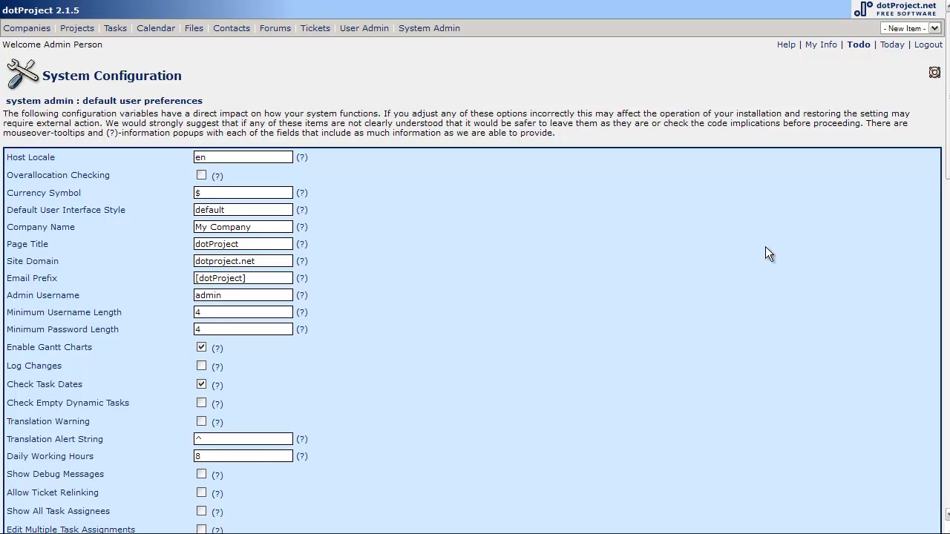
pyautogui.moveTo(510, 175)
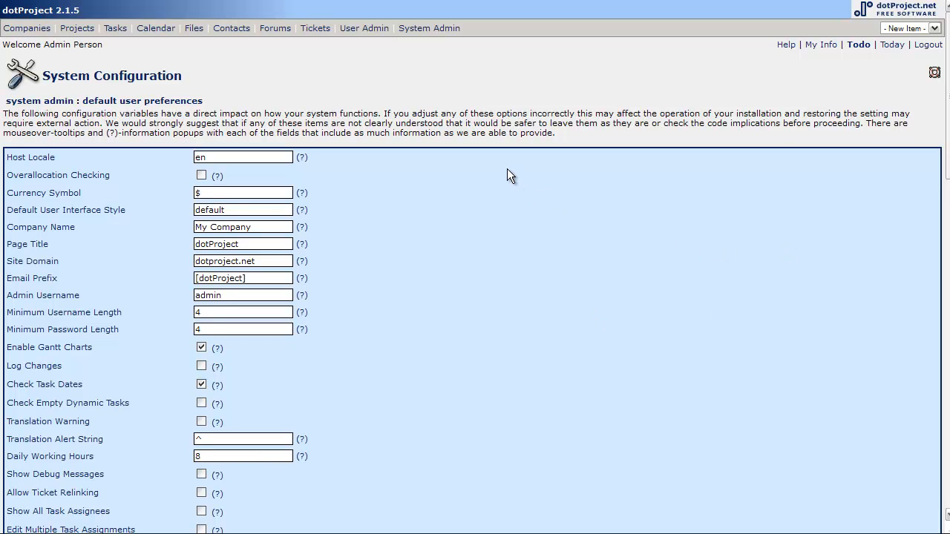
pyautogui.moveTo(849, 371)
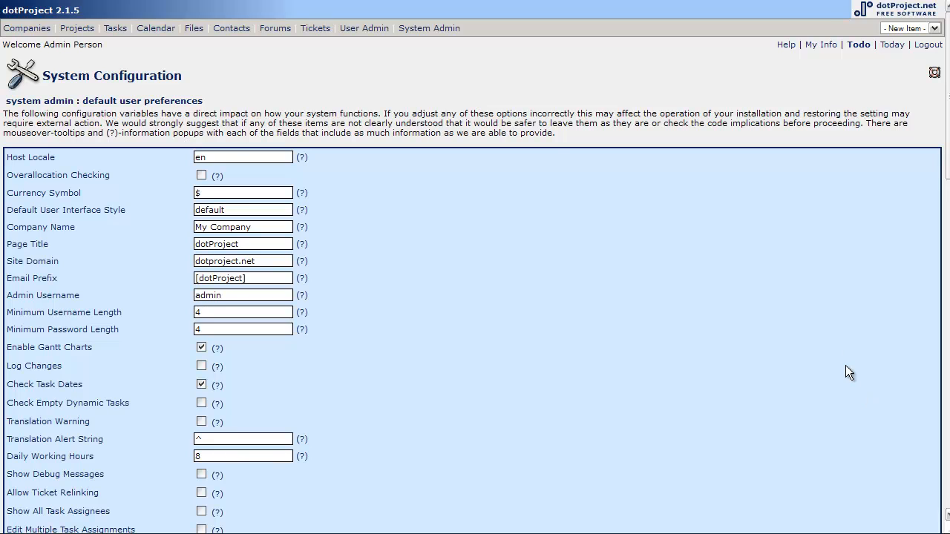